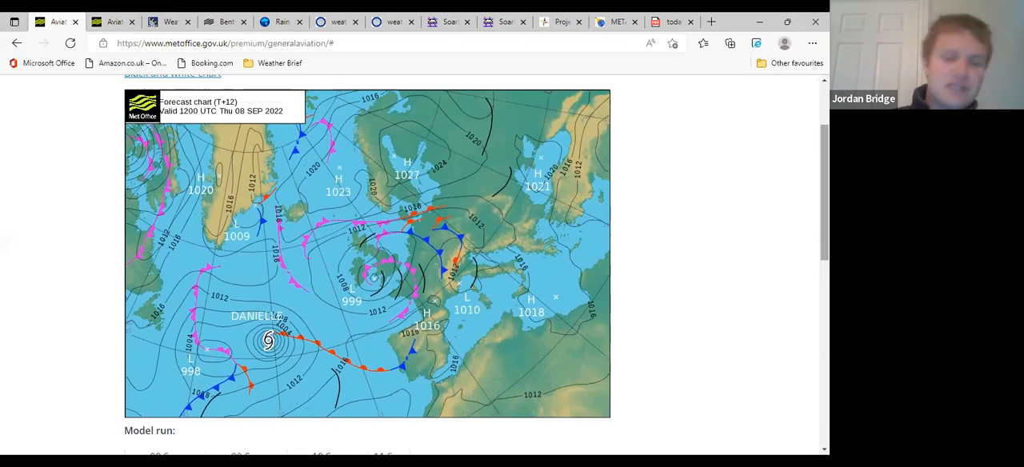
mouse_move(371, 272)
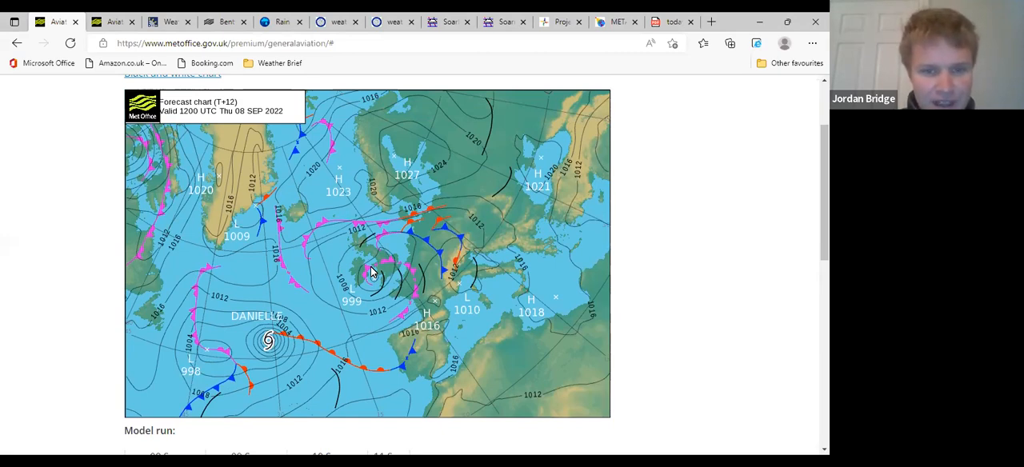
mouse_move(392, 285)
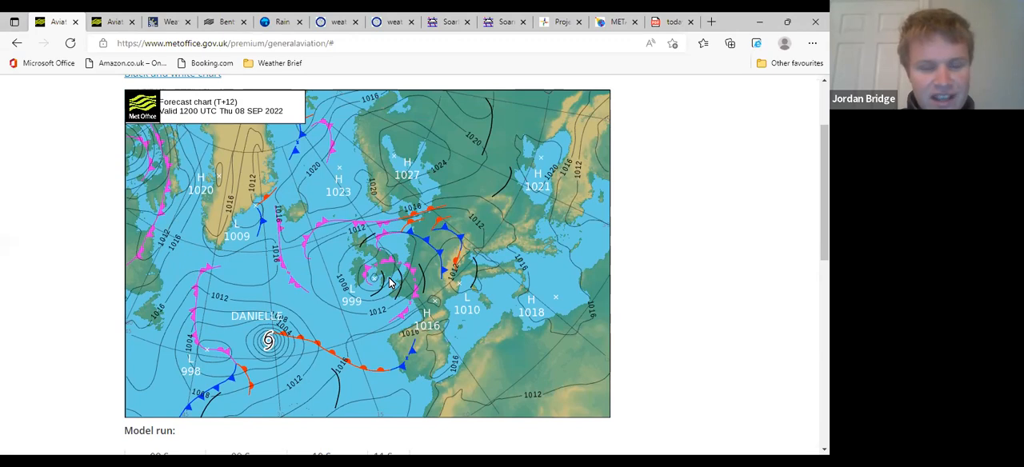
mouse_move(388, 278)
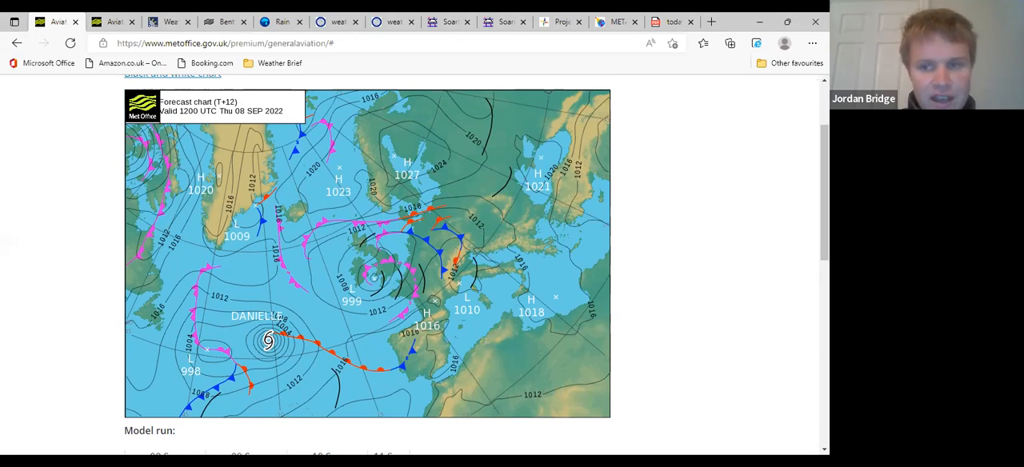
- Compare the forecast pressure charts for later run times, including 11 Sep, ending on the 10 Sep 12:00 chart
scroll("down", 3)
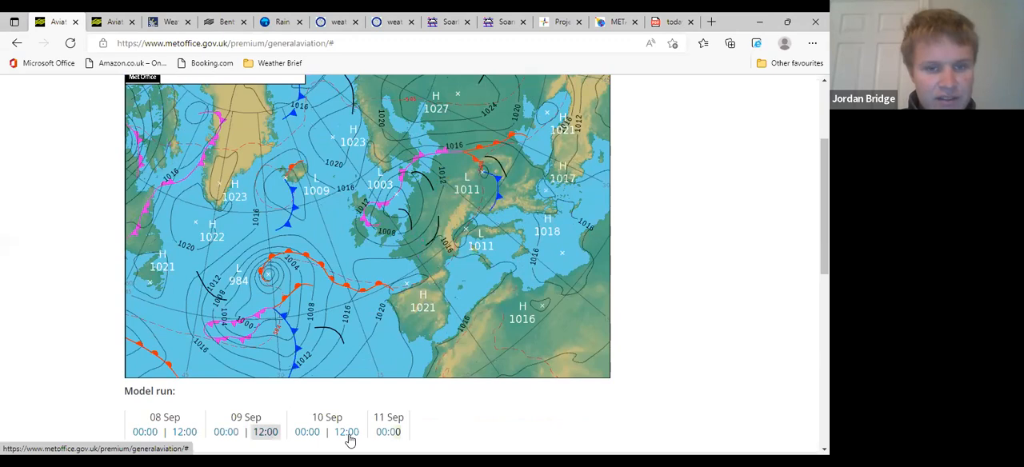
left_click(388, 432)
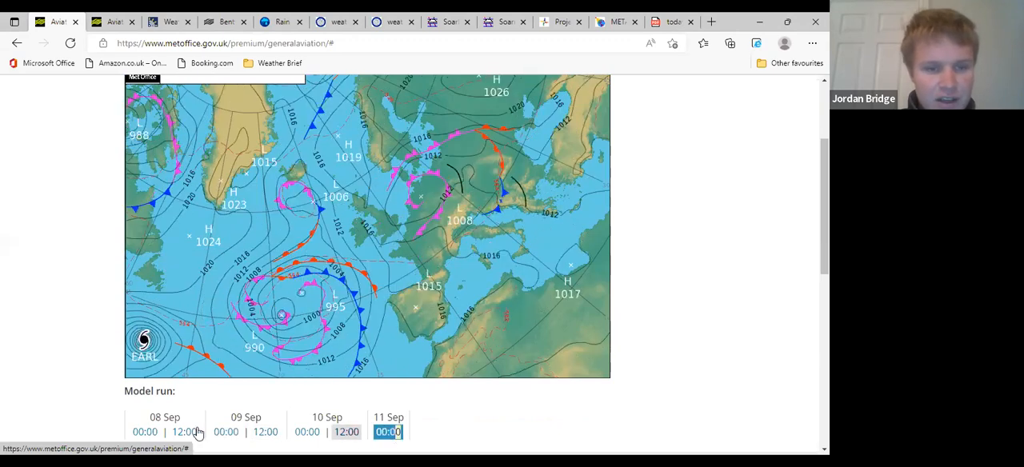
left_click(185, 432)
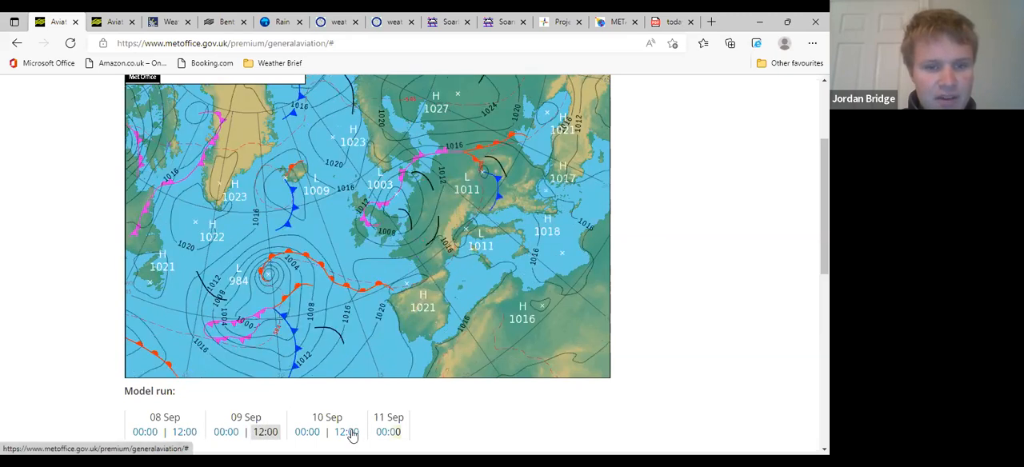
left_click(388, 432)
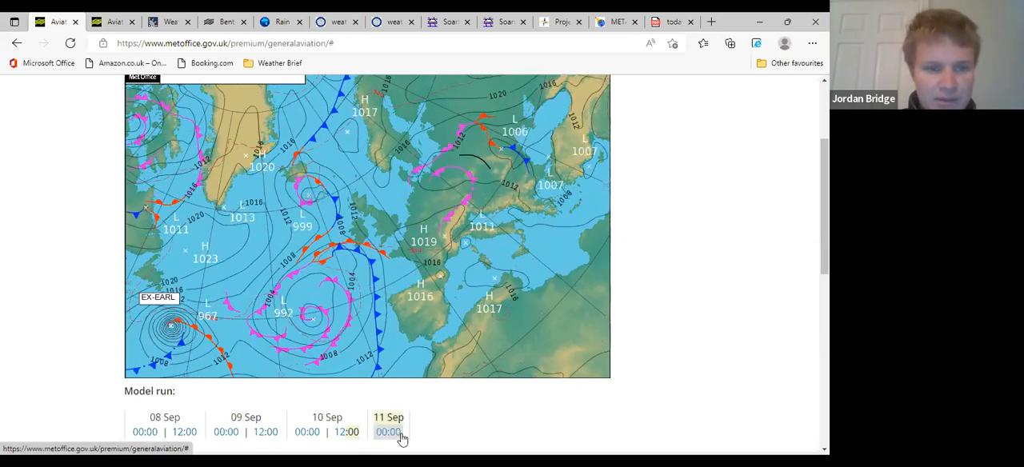
left_click(345, 432)
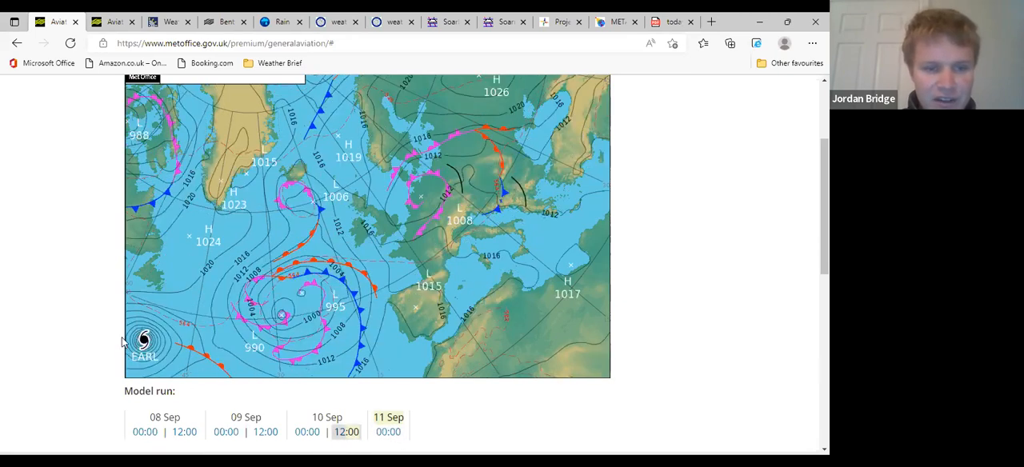
mouse_move(163, 358)
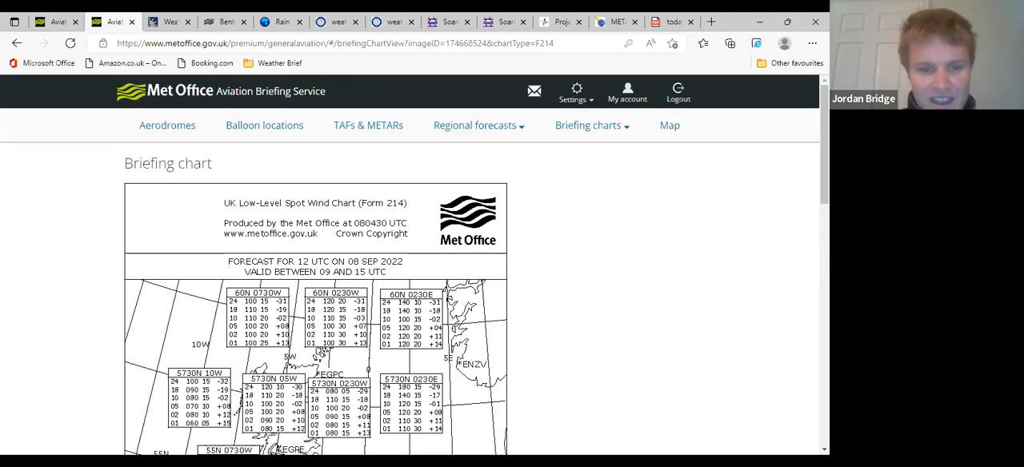
scroll("down", 3)
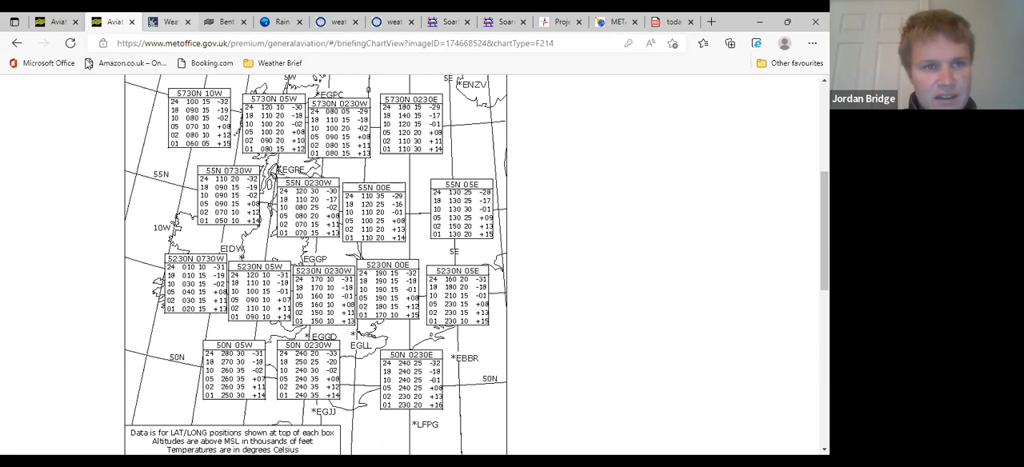
- Bring up the 8 September hourly forecast table with precipitation, temperature, wind, visibility and humidity rows
left_click(168, 18)
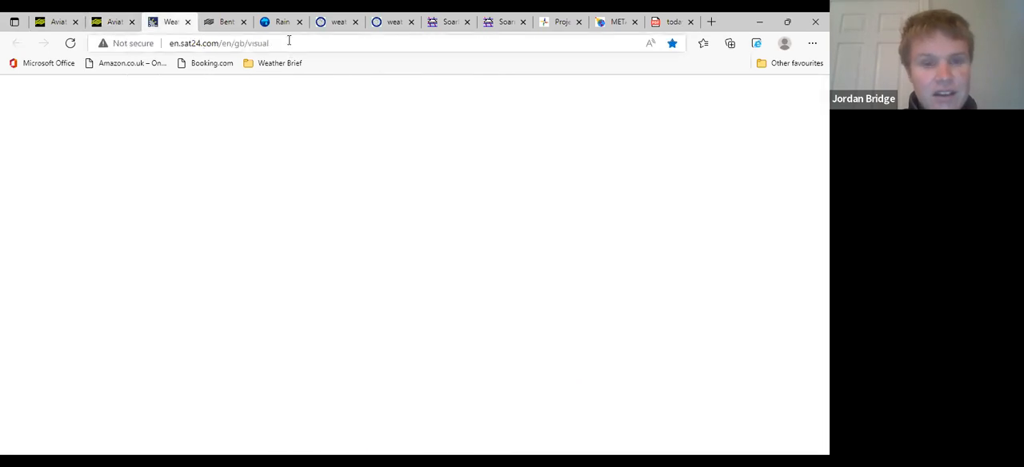
left_click(221, 41)
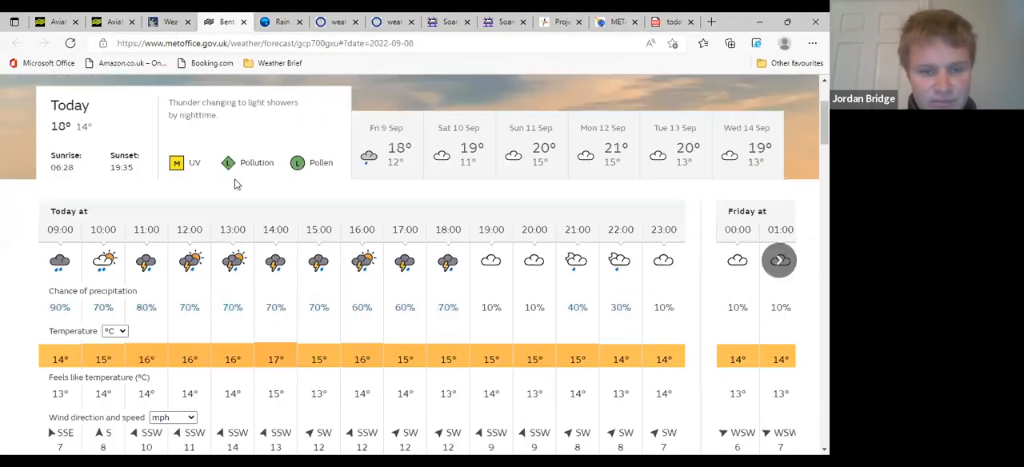
scroll("down", 3)
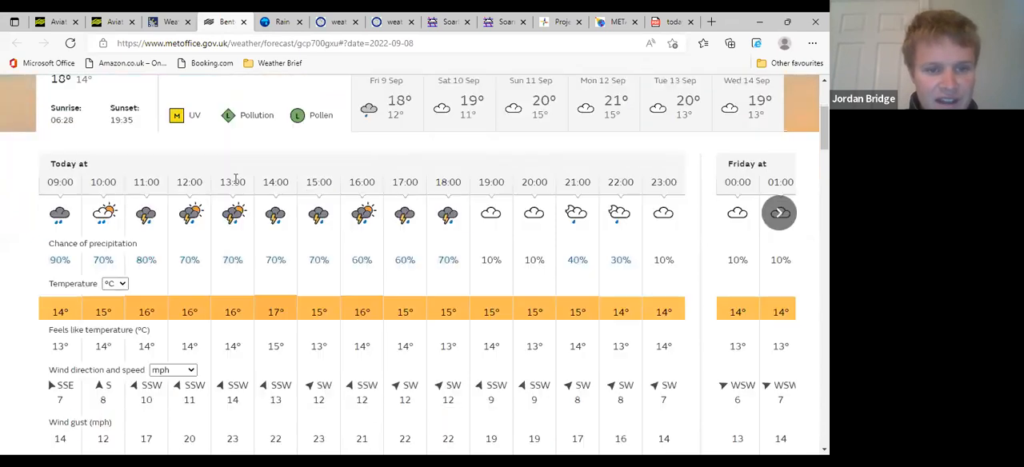
scroll("down", 3)
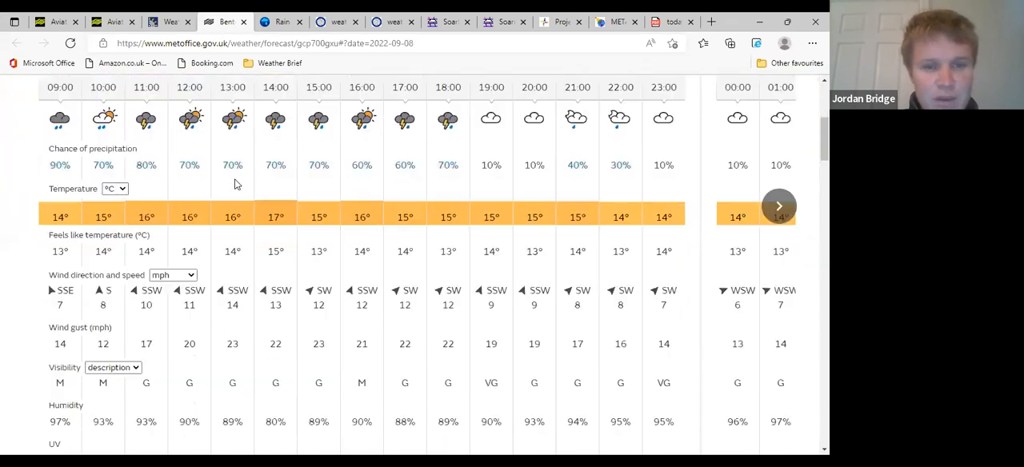
mouse_move(416, 266)
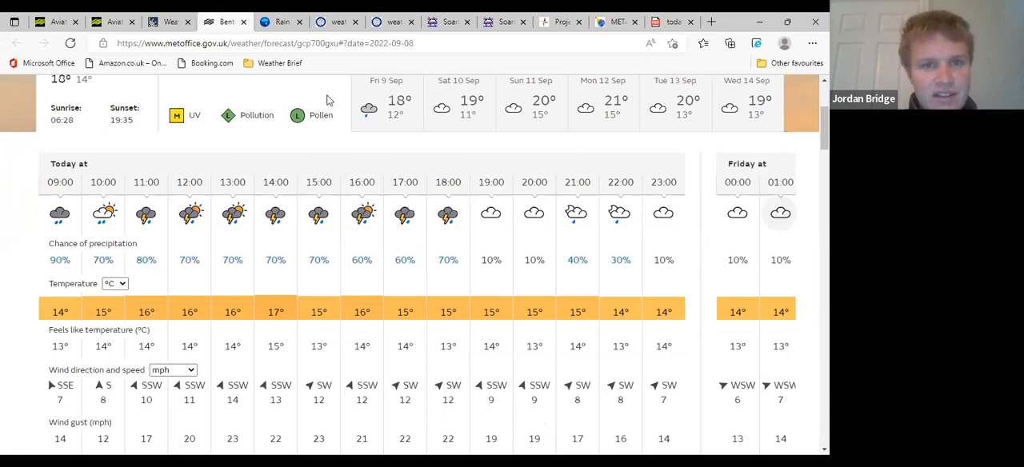
mouse_move(298, 88)
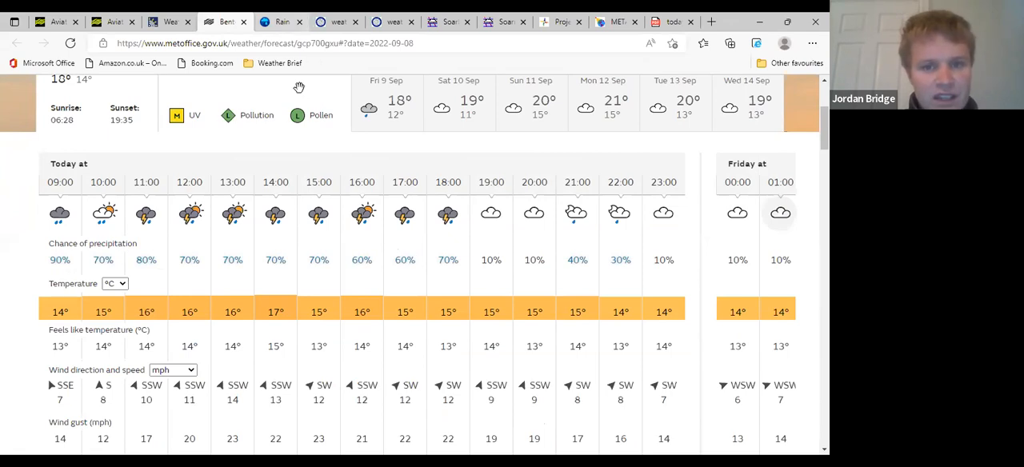
- Check the Rain Alarm shower radar, then bring the SoarMet airfield webcam image into view
left_click(281, 22)
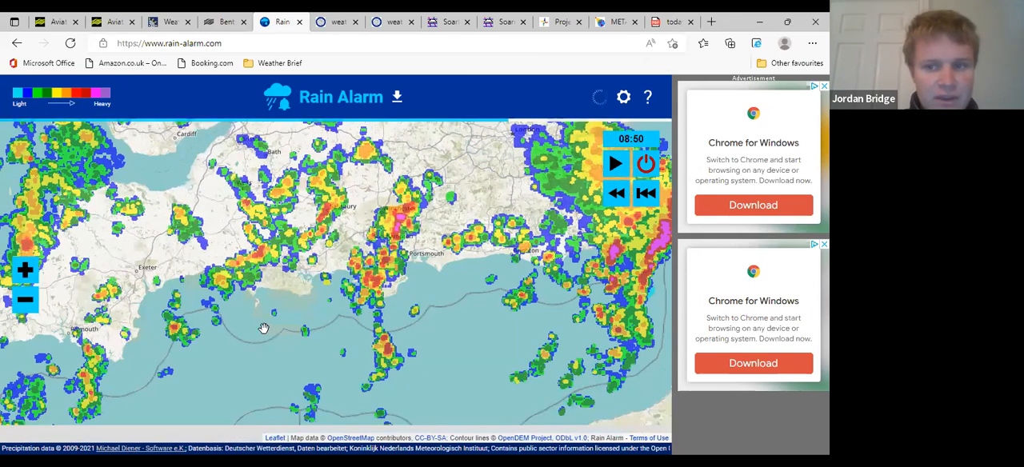
mouse_move(333, 326)
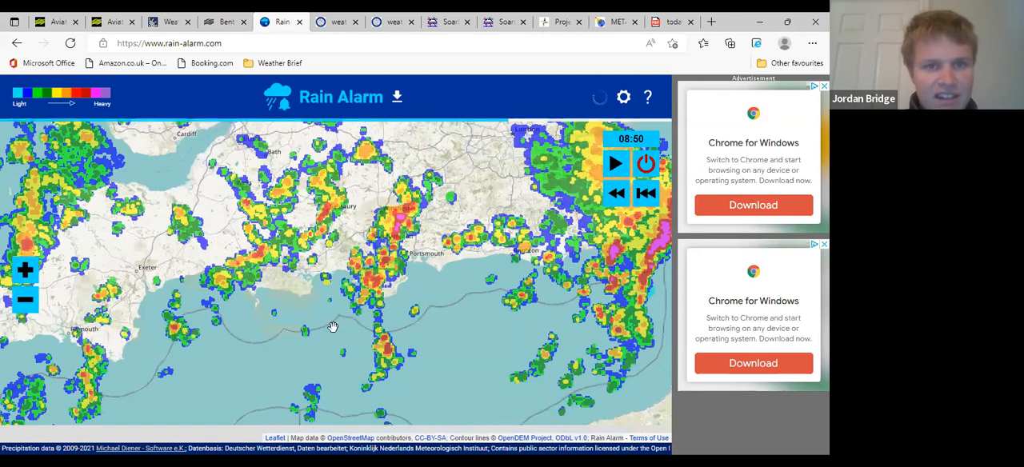
mouse_move(281, 280)
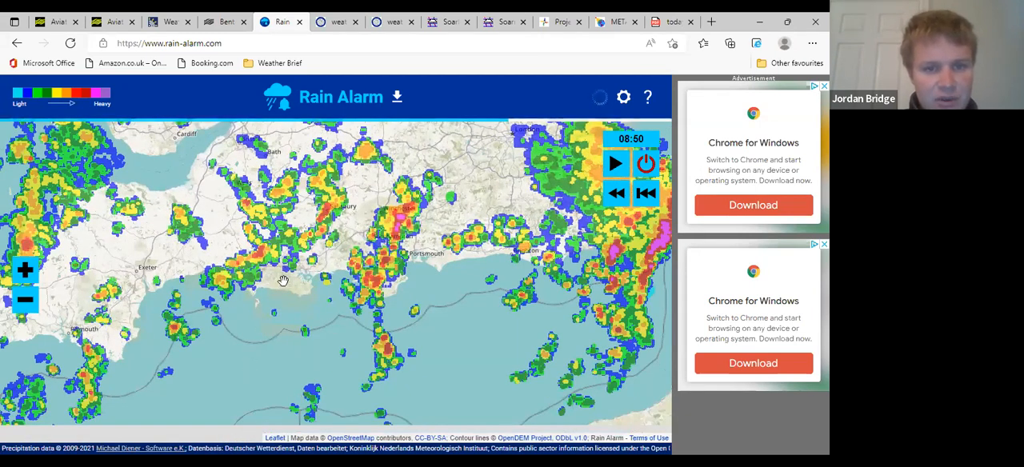
mouse_move(332, 397)
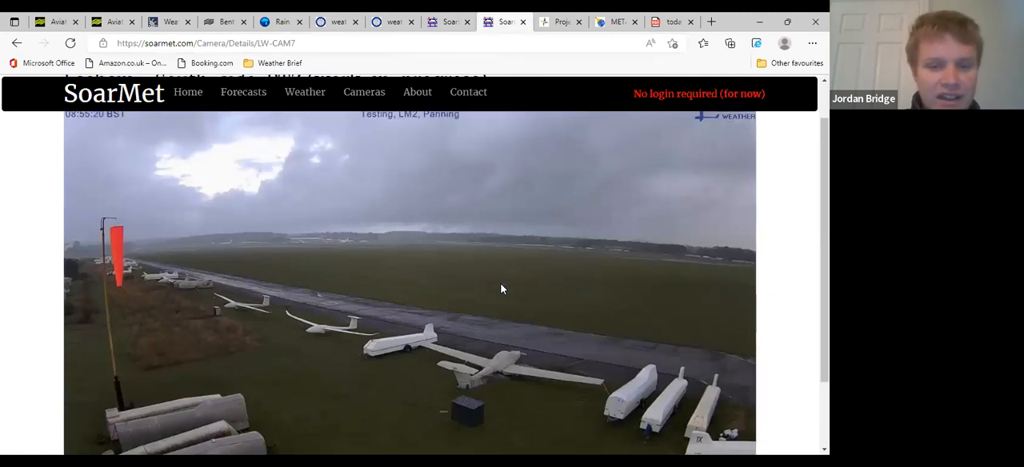
scroll("down", 3)
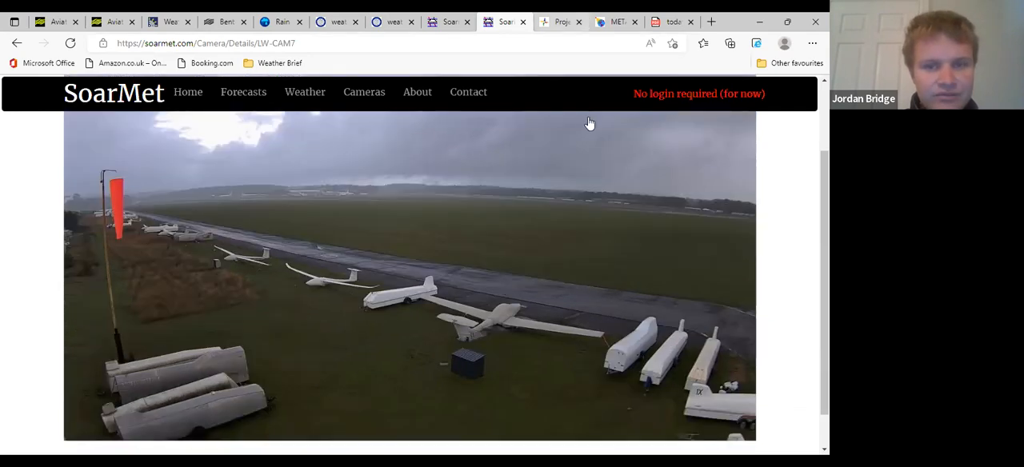
- Bring up TopMeteo's forecast maps page with today's product matrix
left_click(560, 22)
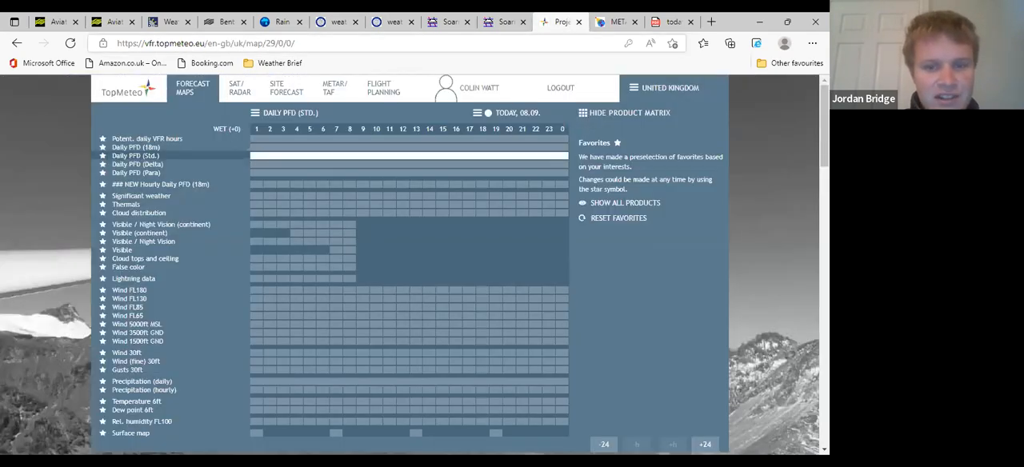
mouse_move(429, 218)
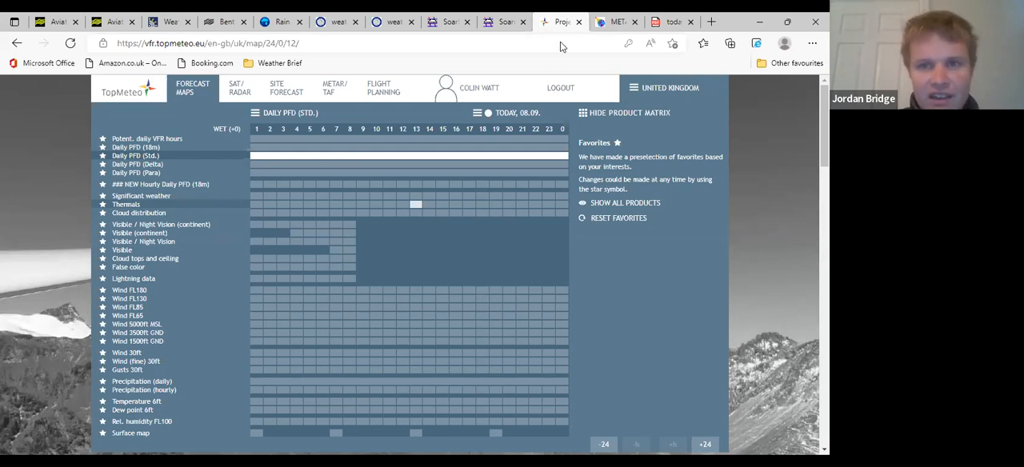
- Read through Southampton Airport's current METAR observation and TAF forecast on allmetsat
left_click(616, 23)
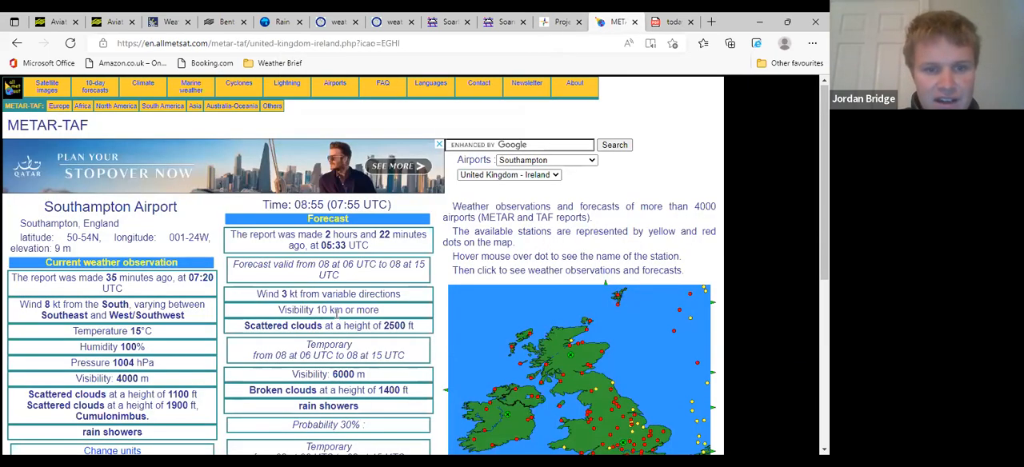
scroll("down", 3)
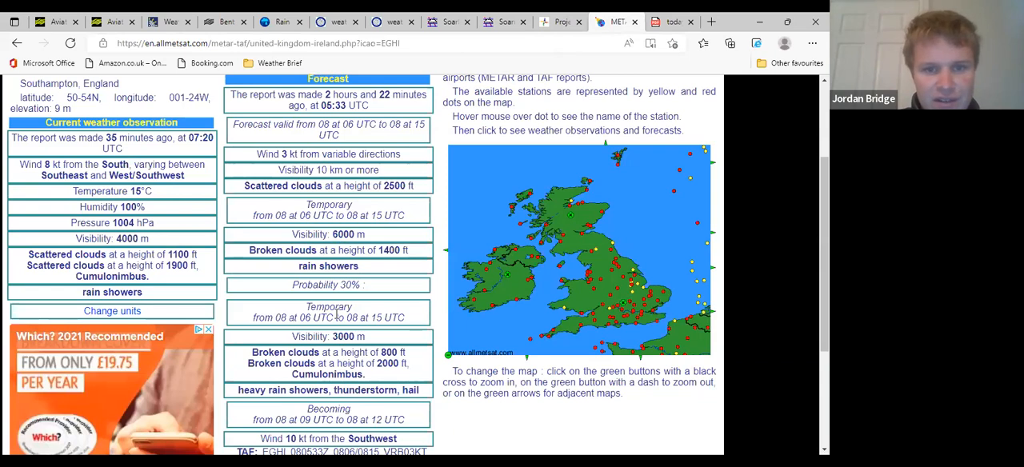
scroll("down", 3)
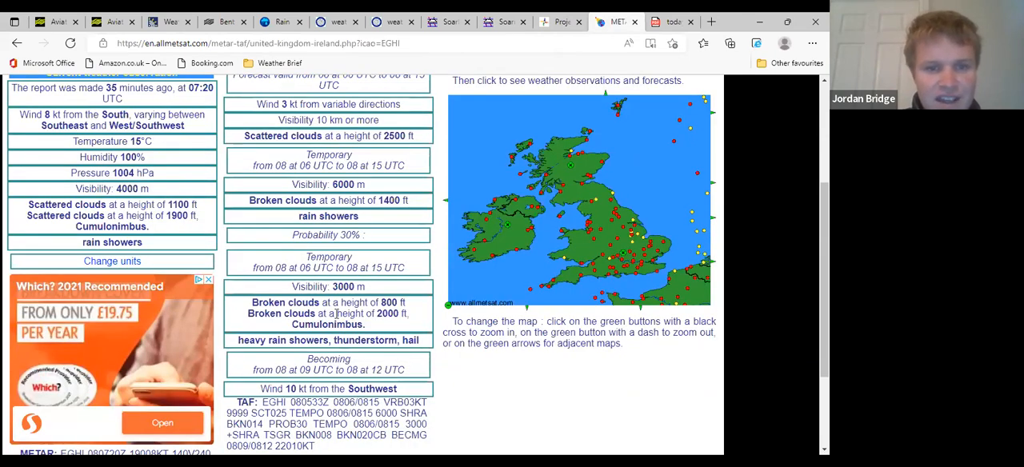
scroll("up", 3)
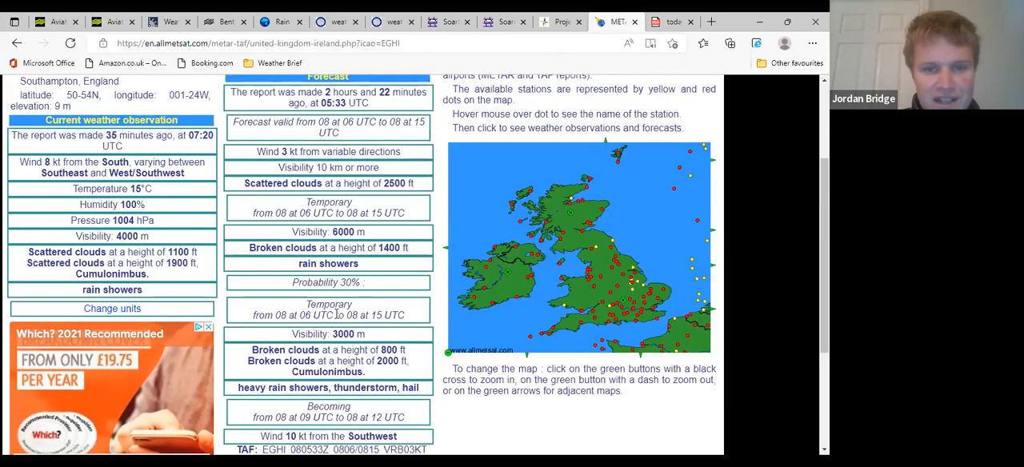
scroll("down", 3)
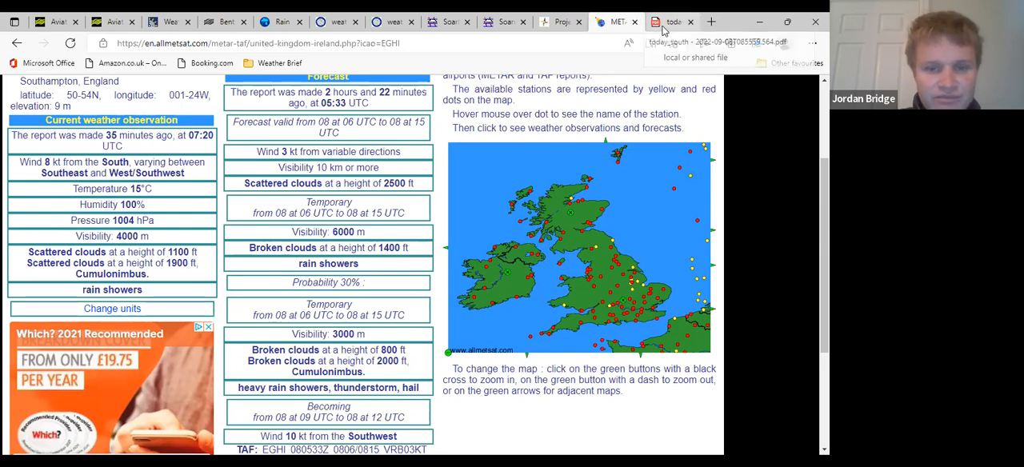
- Bring up the NavPlot warnings PDF for Thu 08 Sep 22 and review its UK warnings map
left_click(671, 22)
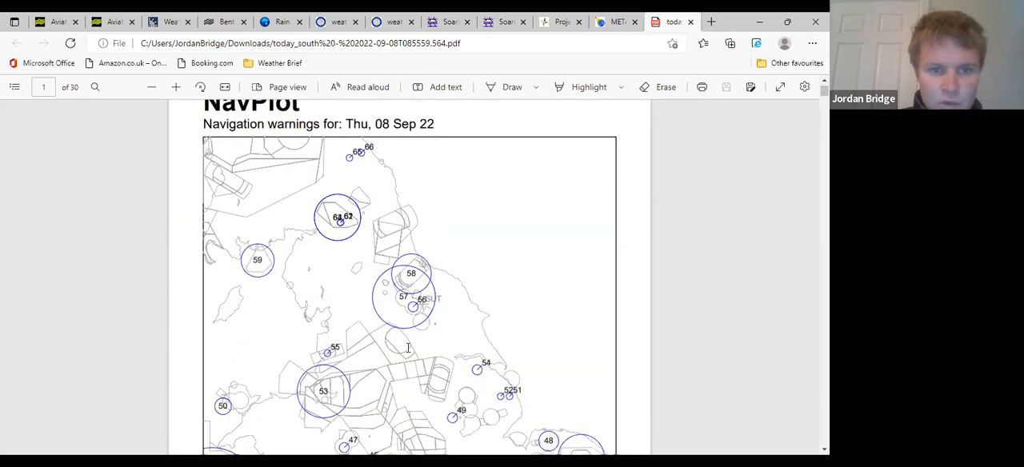
scroll("down", 3)
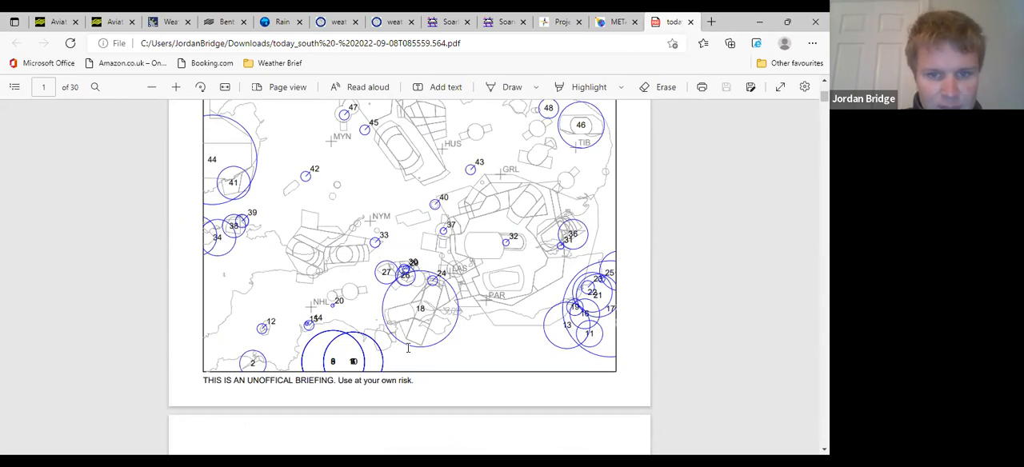
scroll("down", 3)
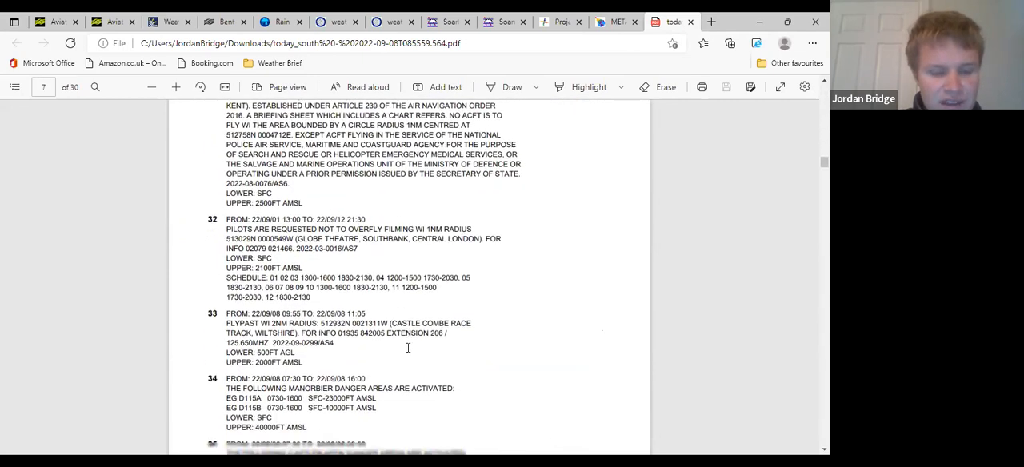
scroll("down", 3)
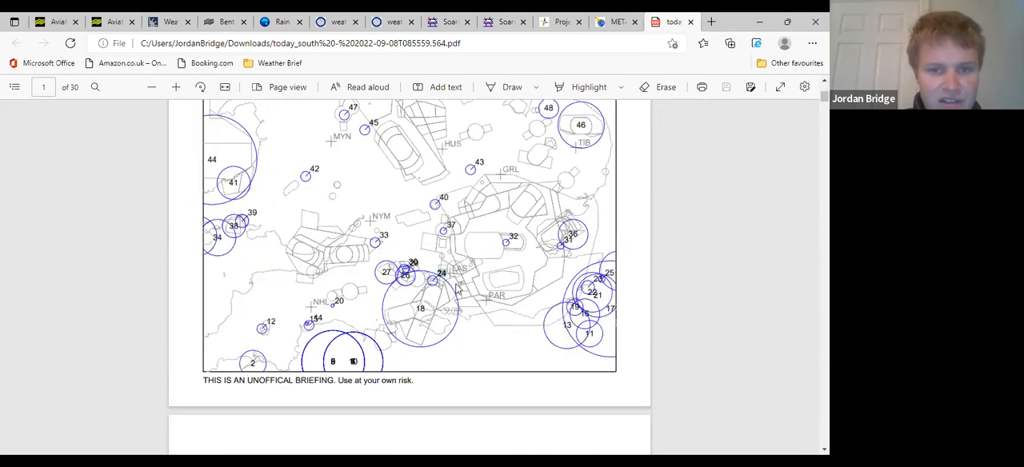
mouse_move(456, 291)
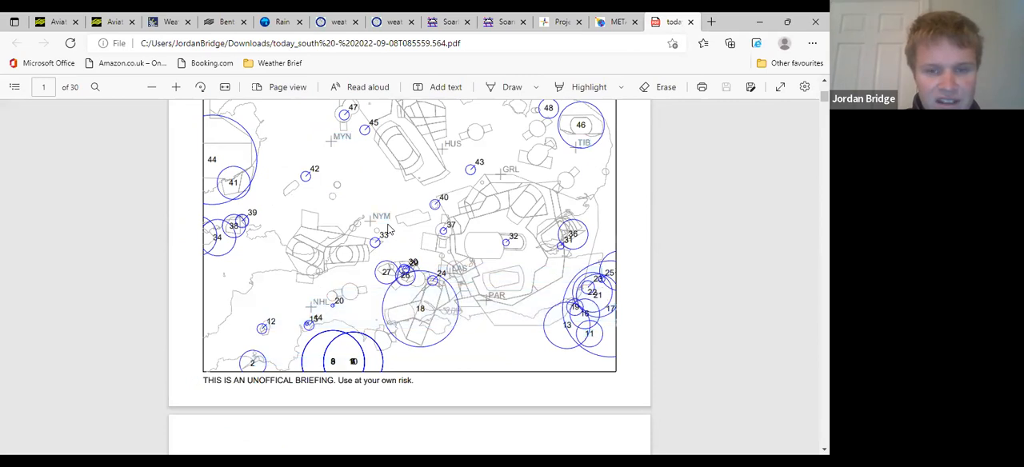
- Read down through the listed navigation warning notices below the map
scroll("down", 3)
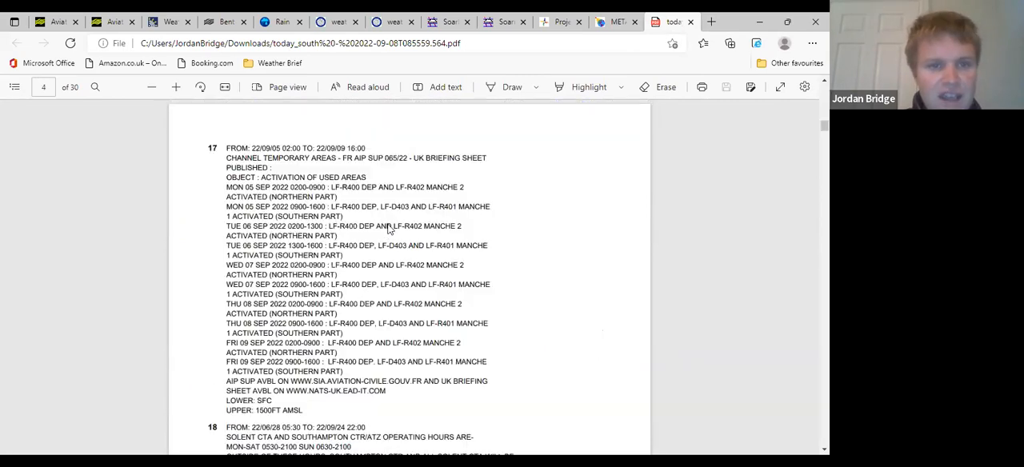
scroll("down", 3)
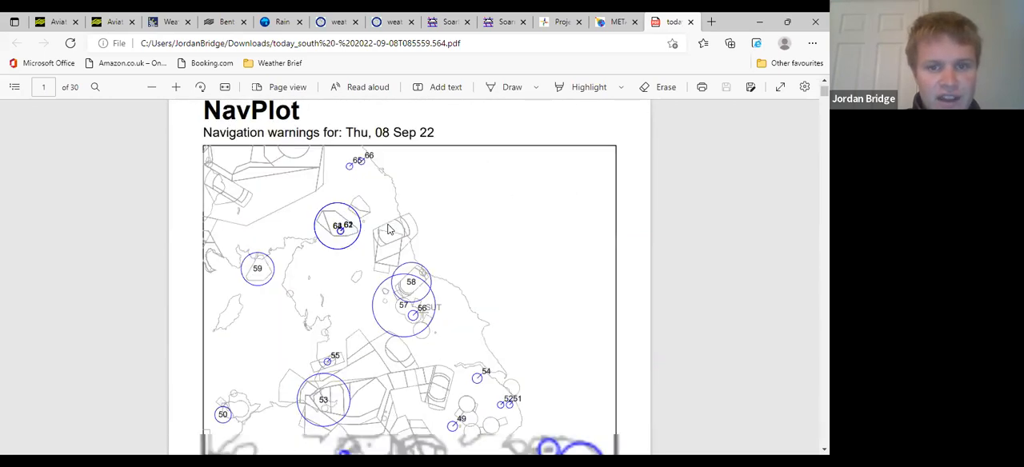
scroll("down", 3)
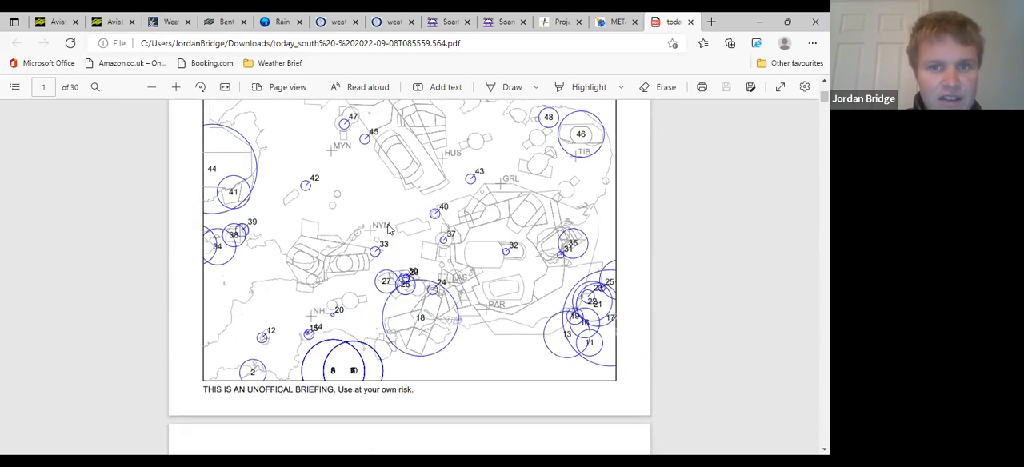